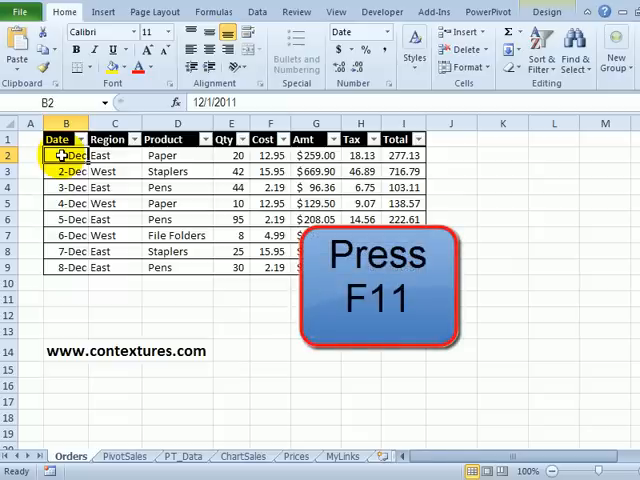
- Create chart sheet Chart7 from the orders table with F11
key(f11)
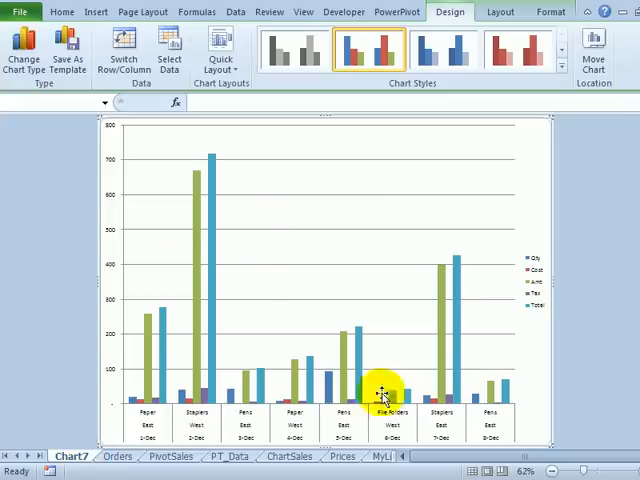
mouse_move(452, 392)
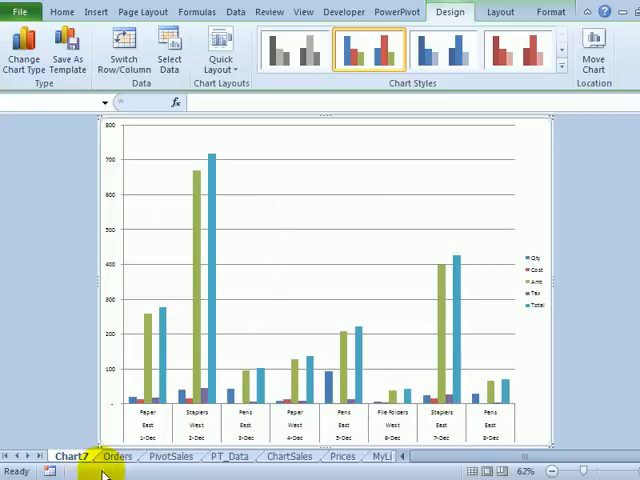
- Return to the Orders sheet to chart only the Qty column as Chart8
click(116, 456)
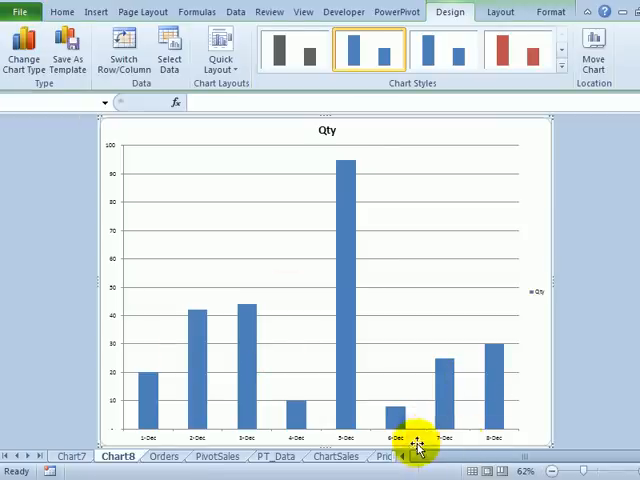
- Return to the Orders worksheet with the date and quantity columns selected
click(164, 456)
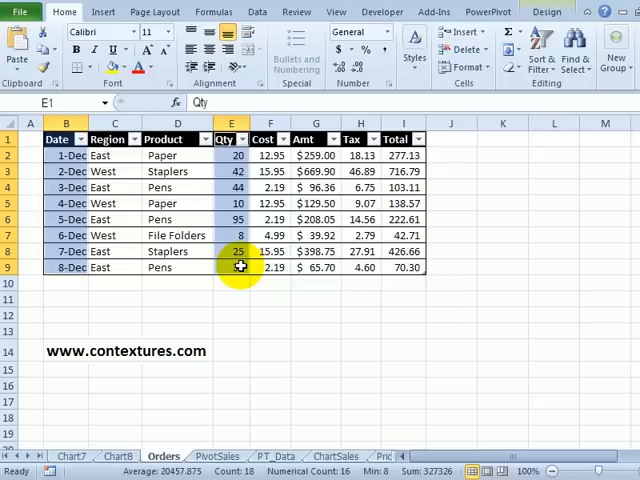
key(Alt+F1)
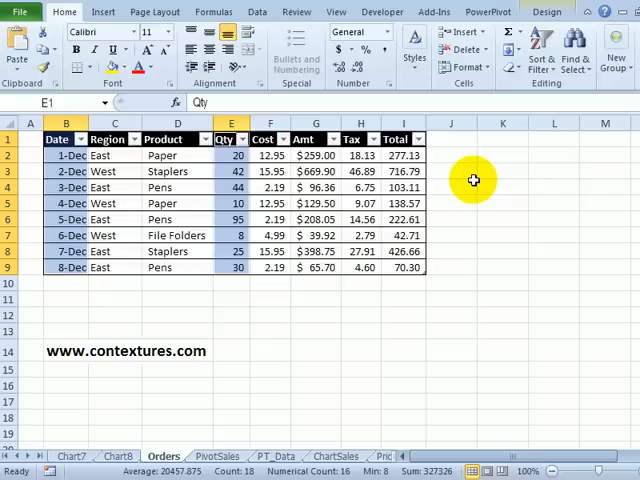
mouse_move(412, 100)
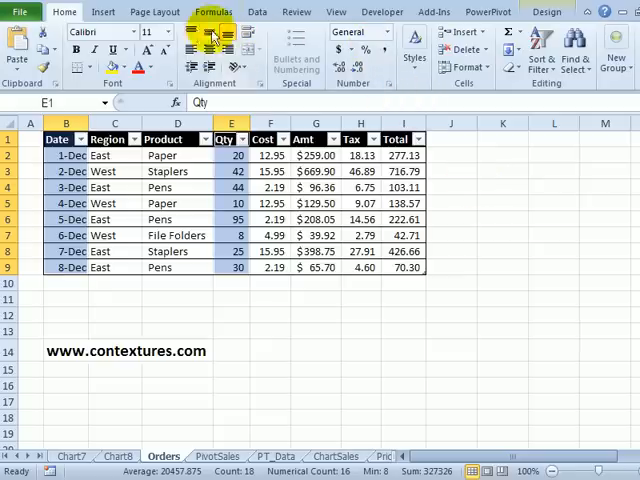
- Set Line as the default chart type in the Insert Chart dialog, then cancel
click(104, 12)
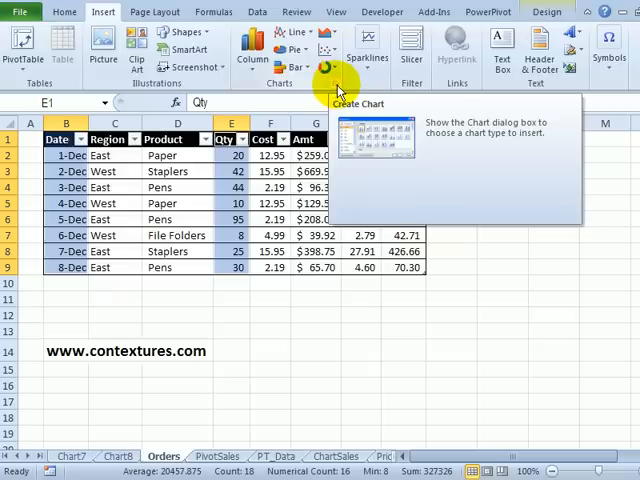
click(338, 64)
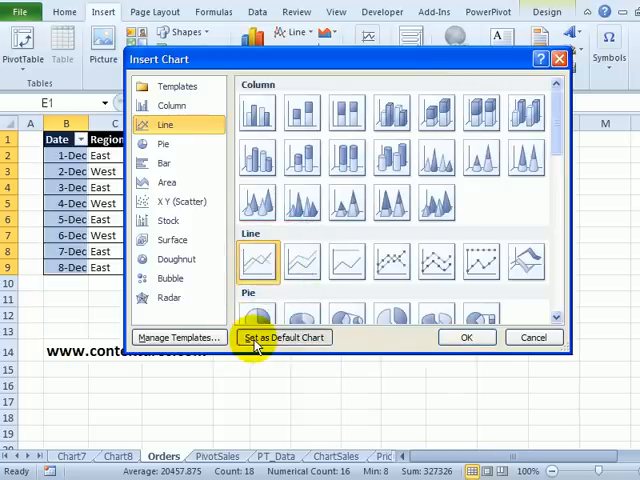
mouse_move(536, 336)
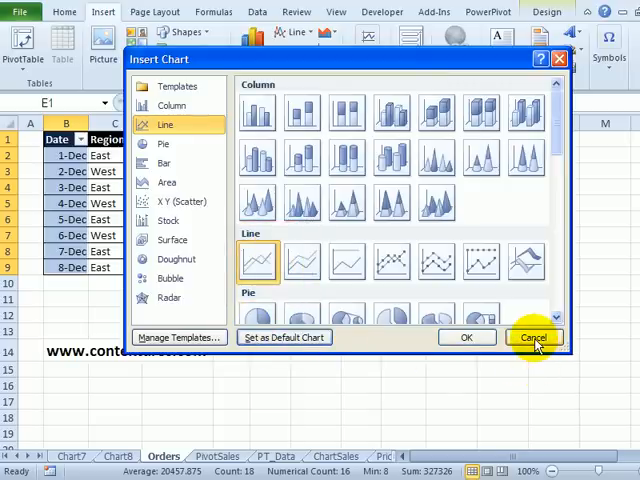
click(534, 336)
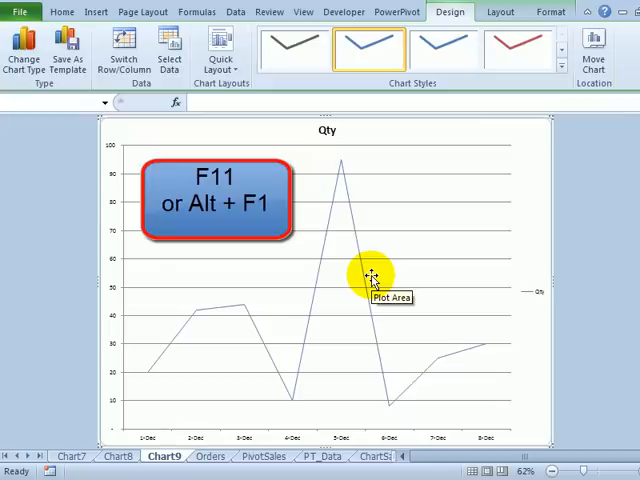
mouse_move(370, 304)
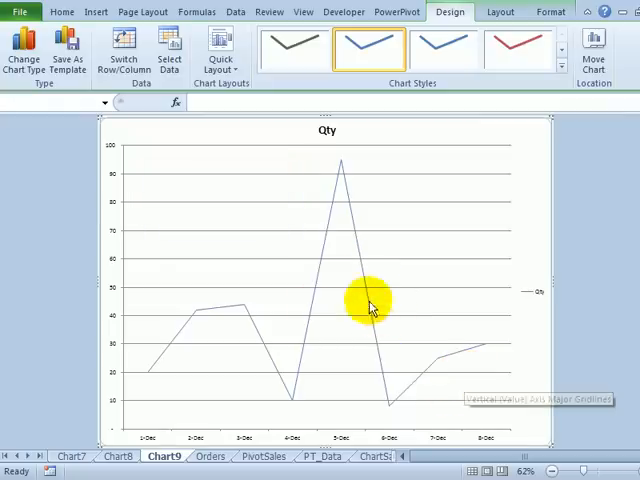